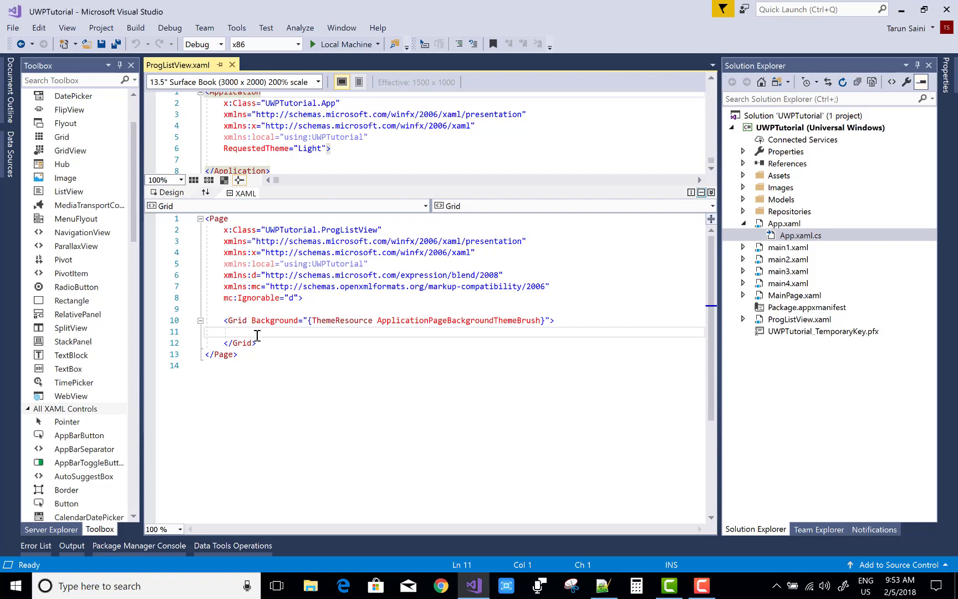
# Add a StackPanel named st1 with Vertical orientation inside the Grid.
pyautogui.write('StackPanel')
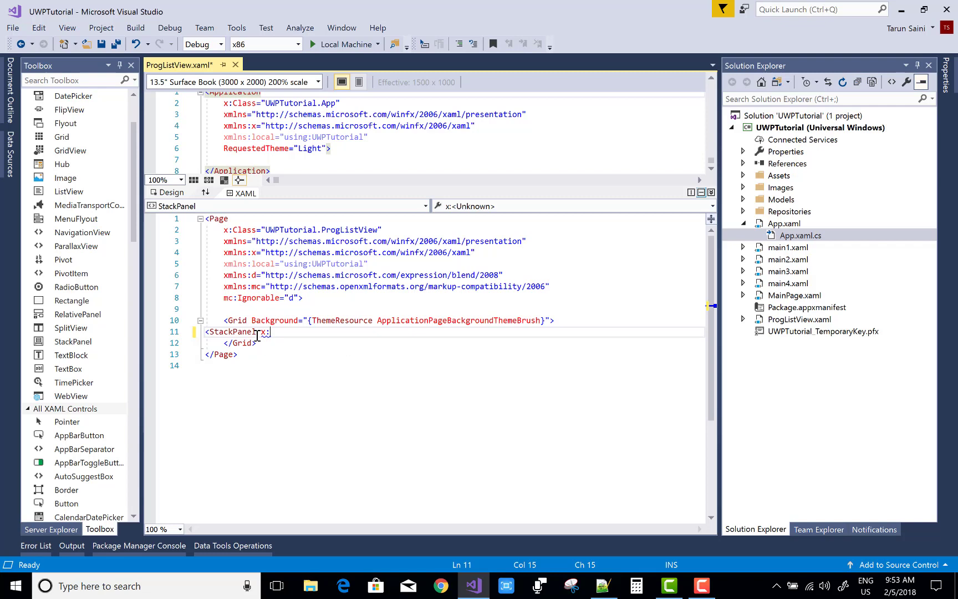
pyautogui.write('x:Name="st1"')
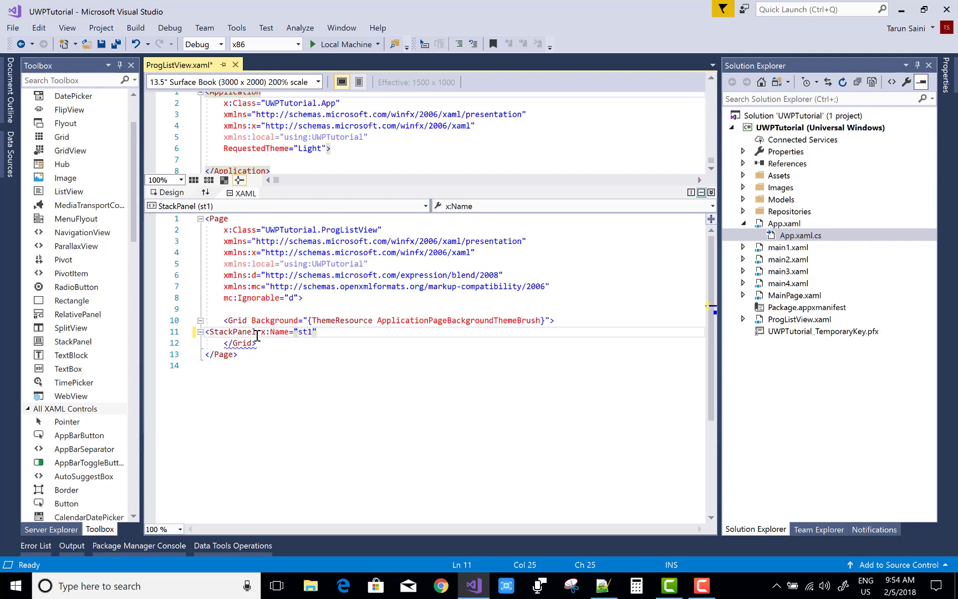
pyautogui.write('Orientation="')
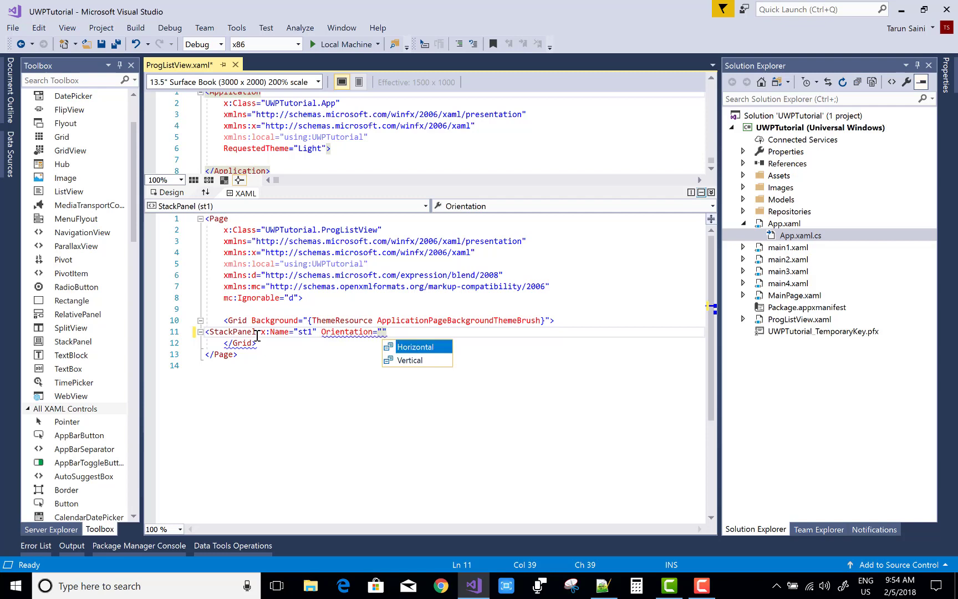
pyautogui.click(409, 360)
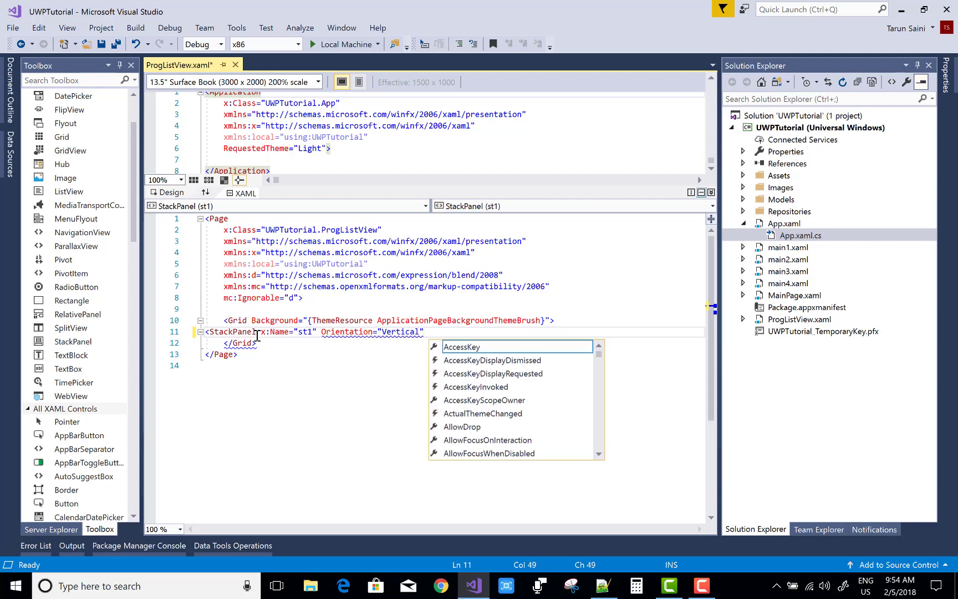
# Give the StackPanel Padding 40 and Margin 40, then save the markup.
pyautogui.write('Padding="')
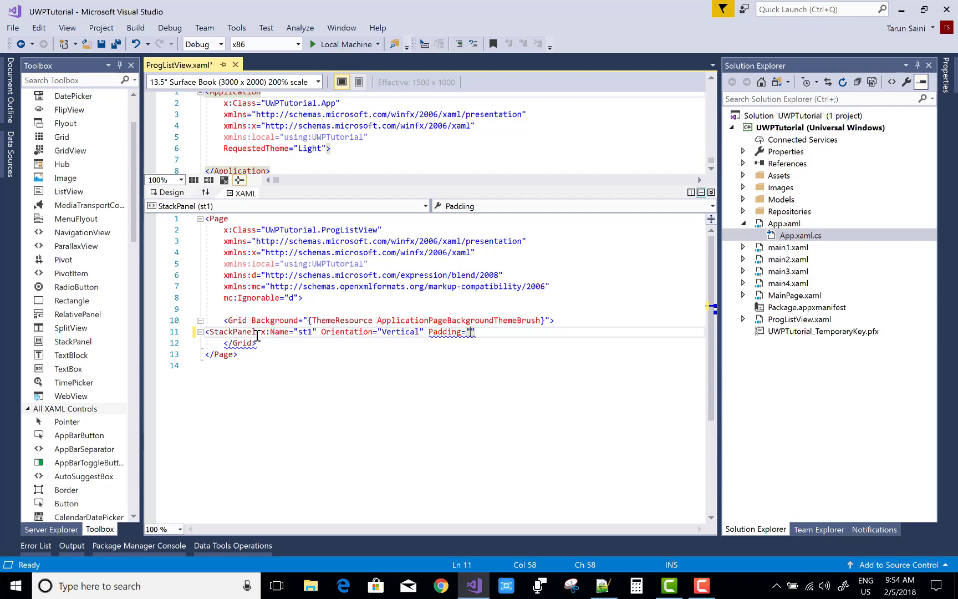
pyautogui.write('40')
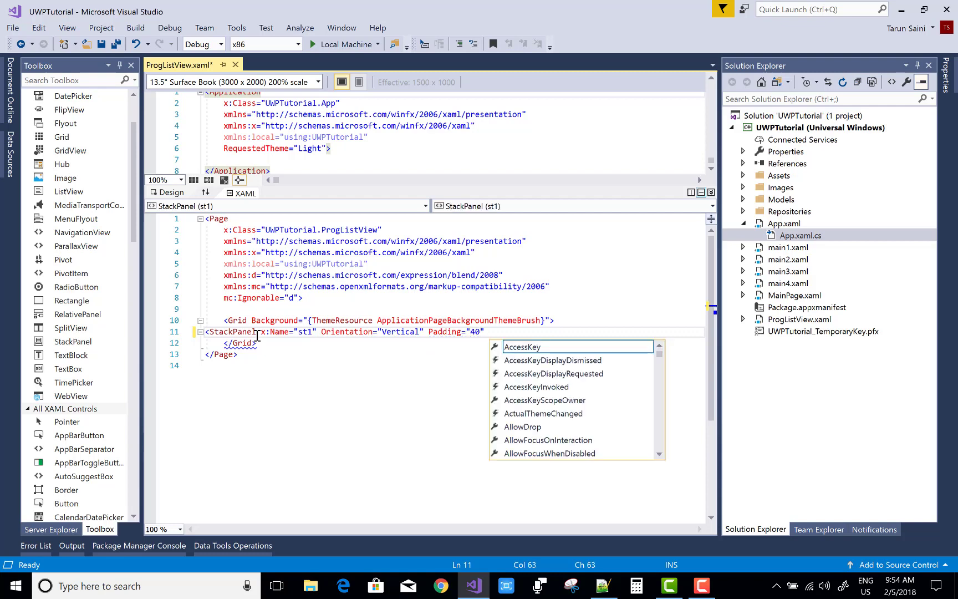
pyautogui.write('Margin="40">')
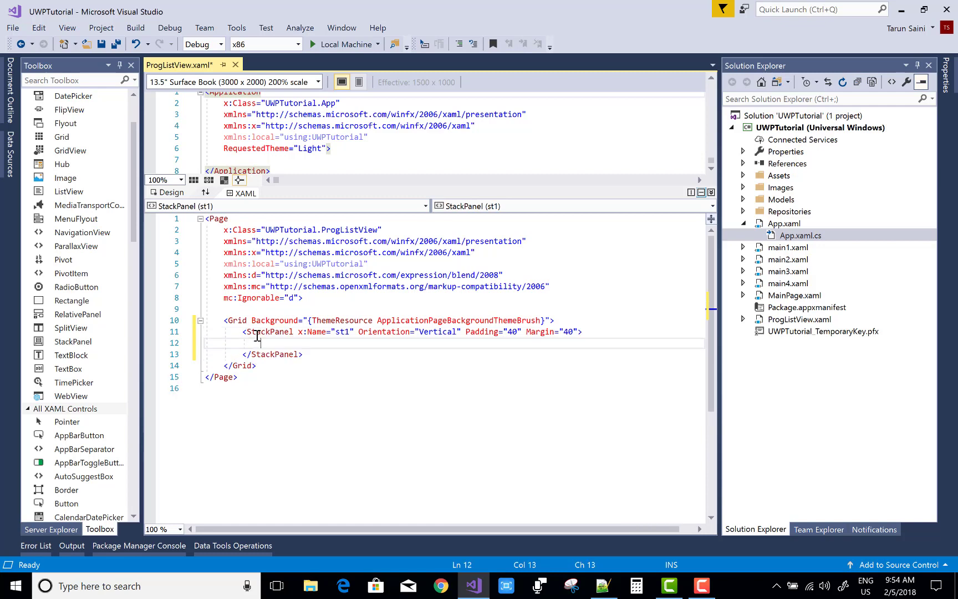
pyautogui.press('Ctrl+S')
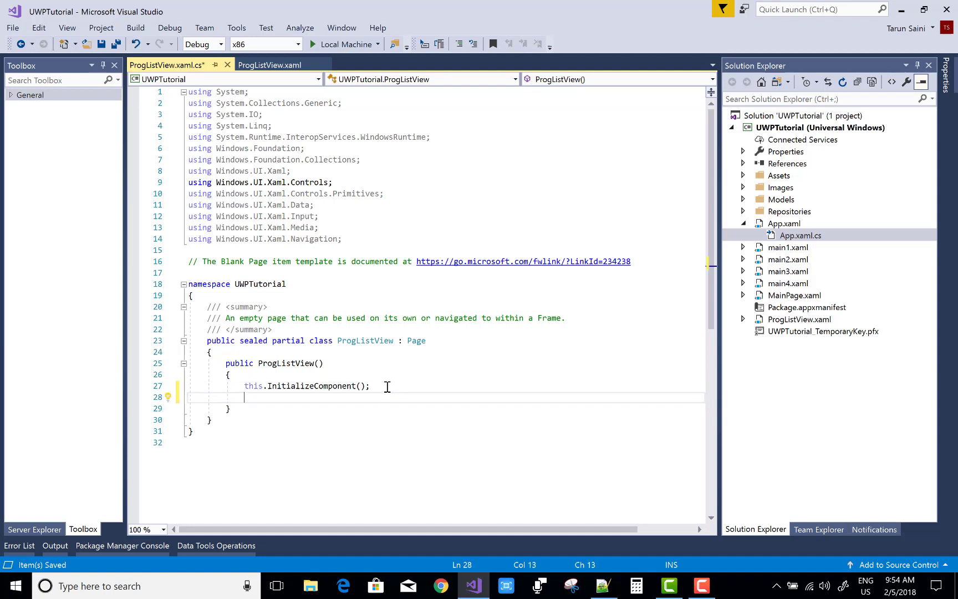
# Declare string[] skills = {"Java","C#","PHP","JQuery"}; below InitializeComponent().
pyautogui.write('string []')
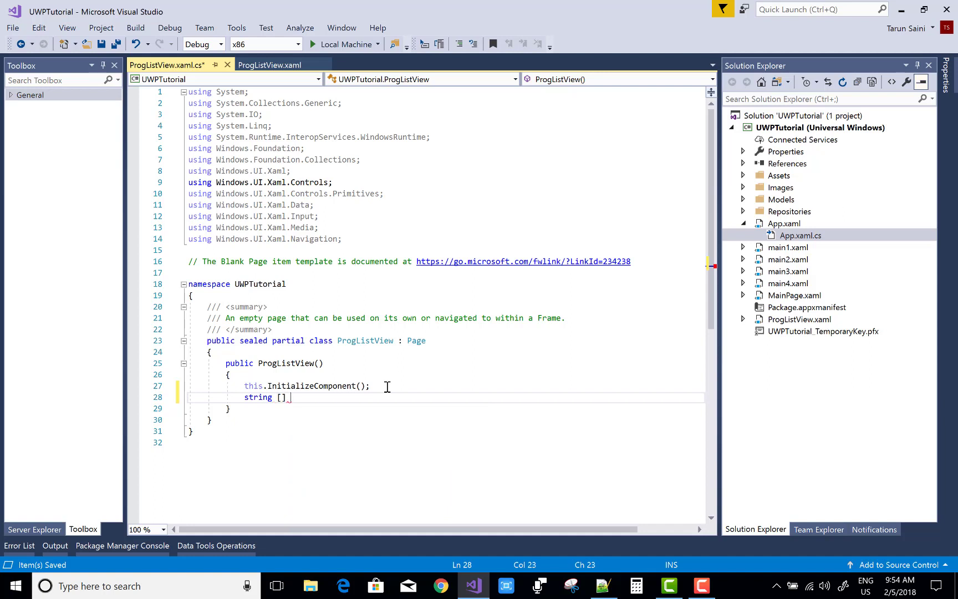
pyautogui.write('skills =')
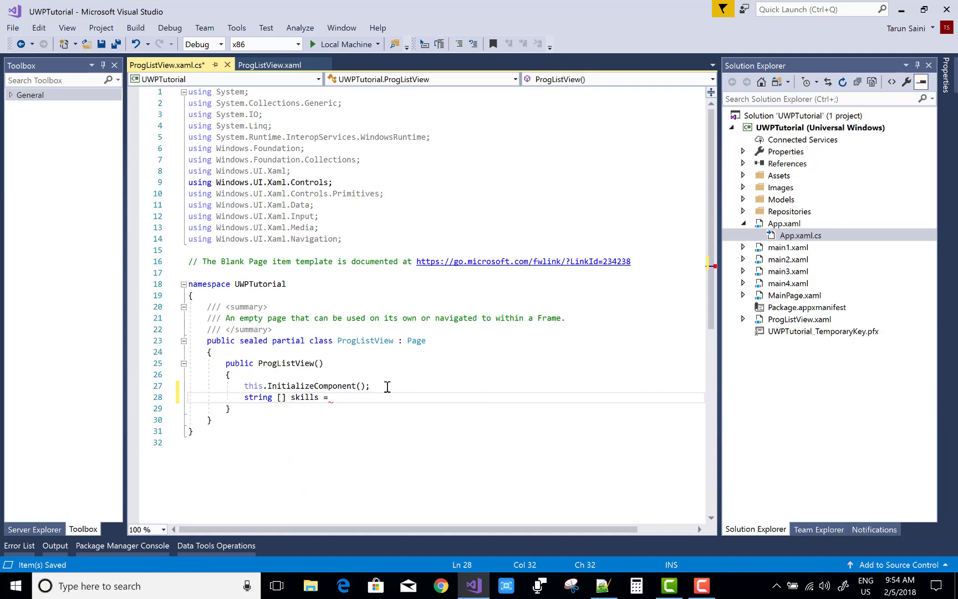
pyautogui.write('{""}')
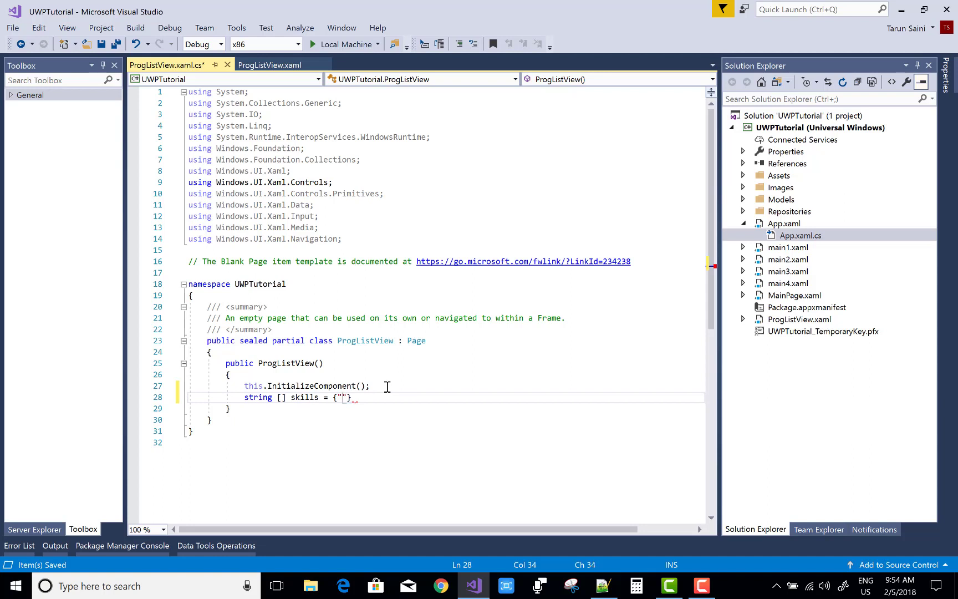
pyautogui.write('Java",')
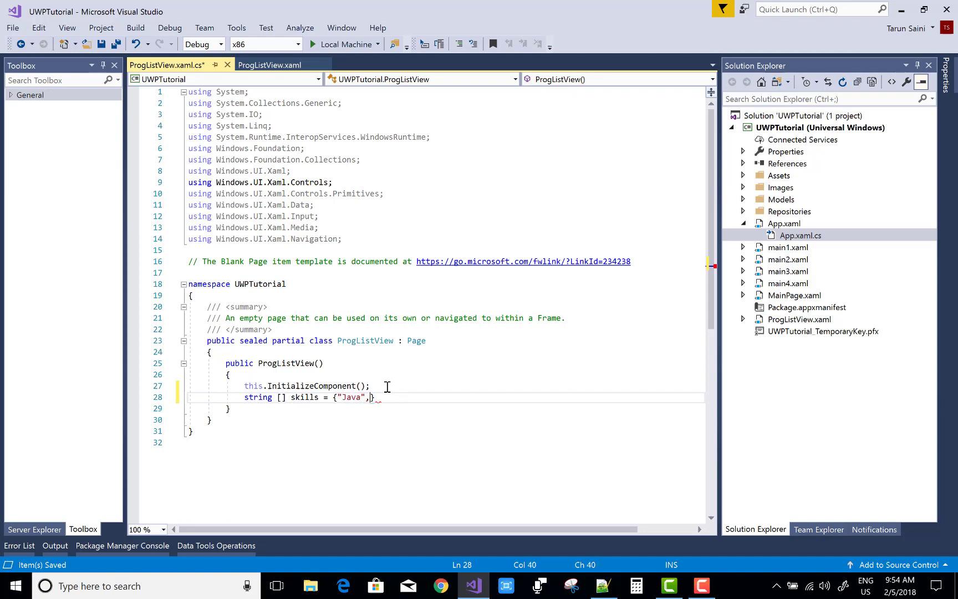
pyautogui.write('"C#"}')
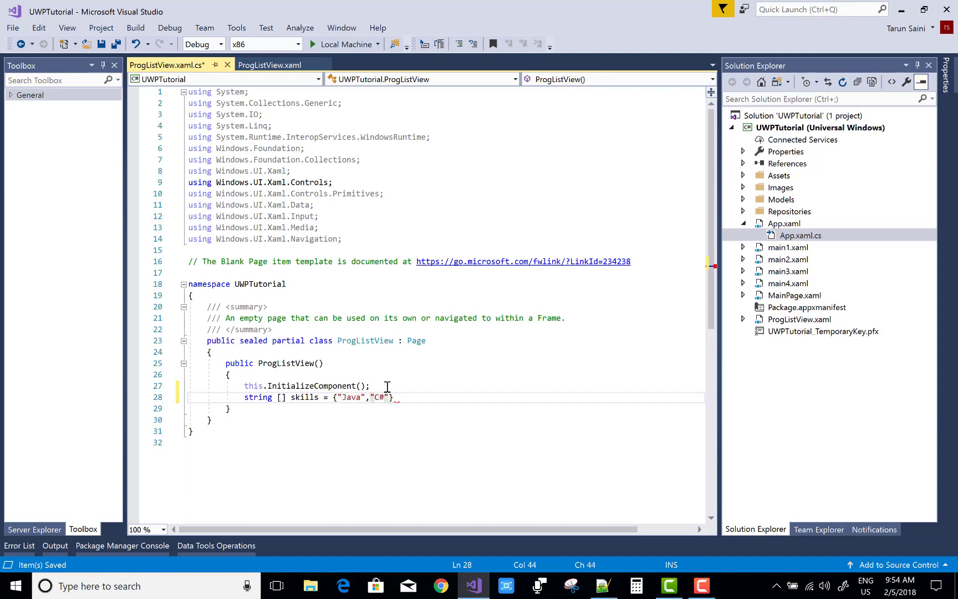
pyautogui.write(',"PHP"')
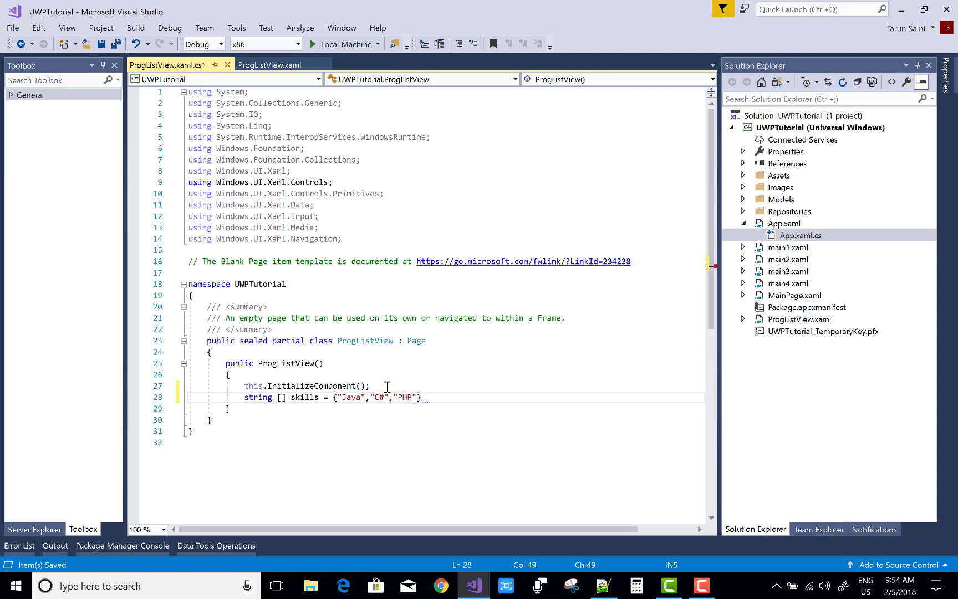
pyautogui.write(',""')
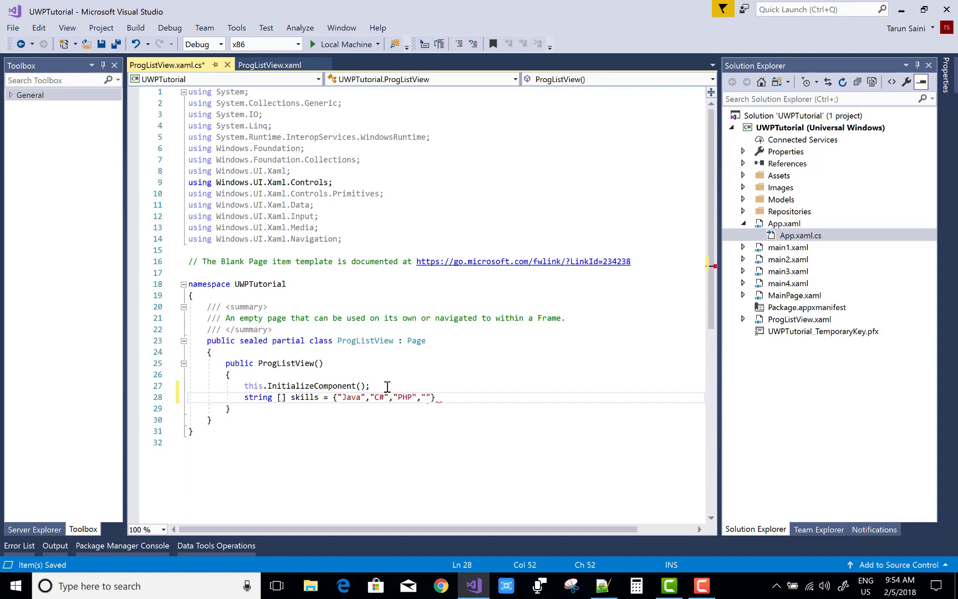
pyautogui.write('JQuery')
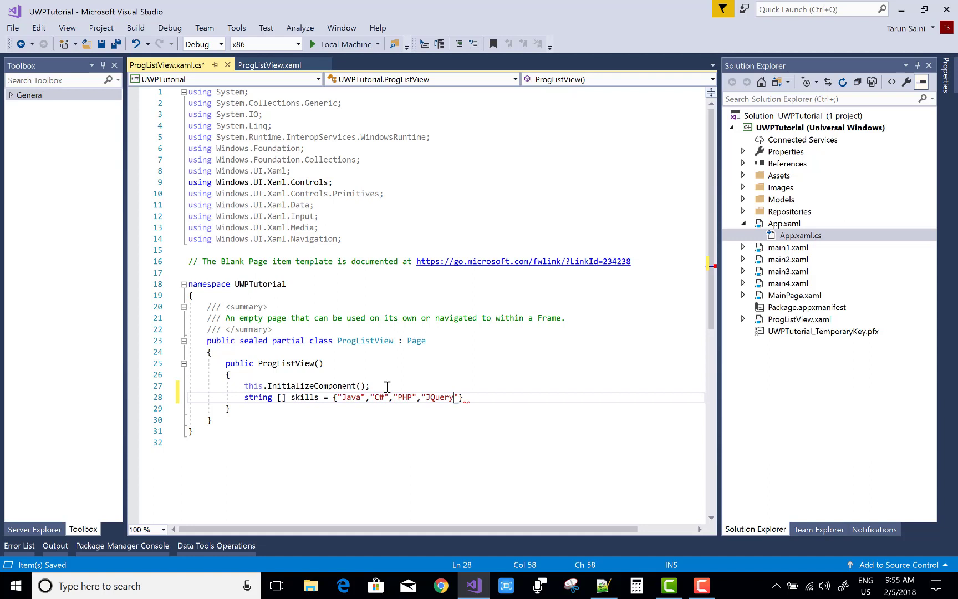
pyautogui.write('l')
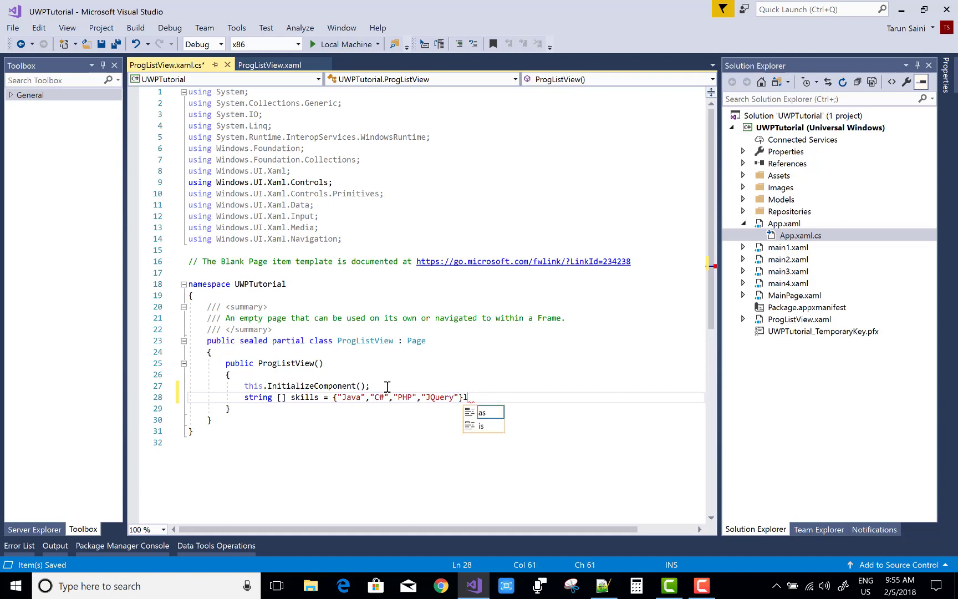
# Write ListView listview = new ListView(); and let the editor auto-format the lines.
pyautogui.write('list')
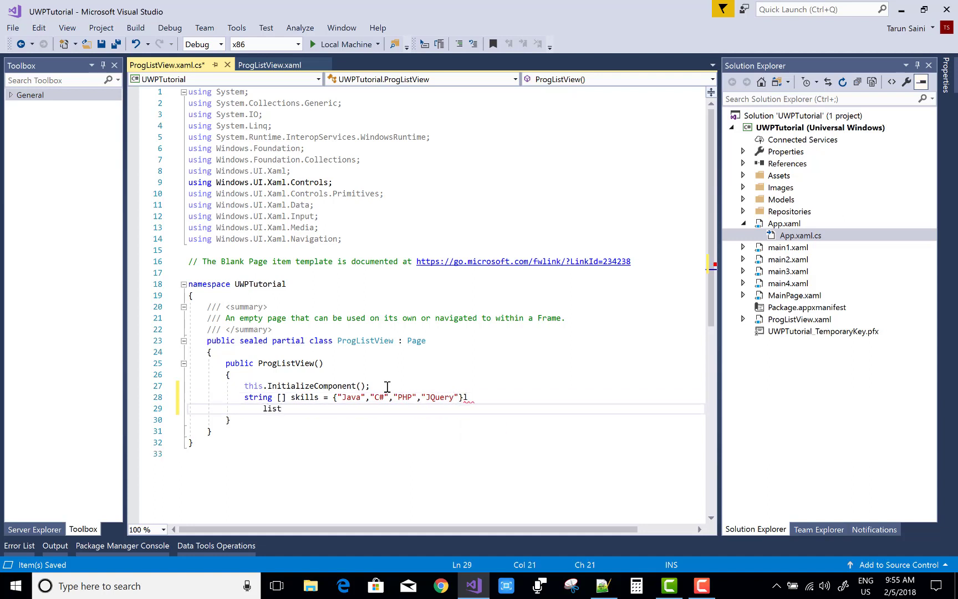
pyautogui.write('ListV')
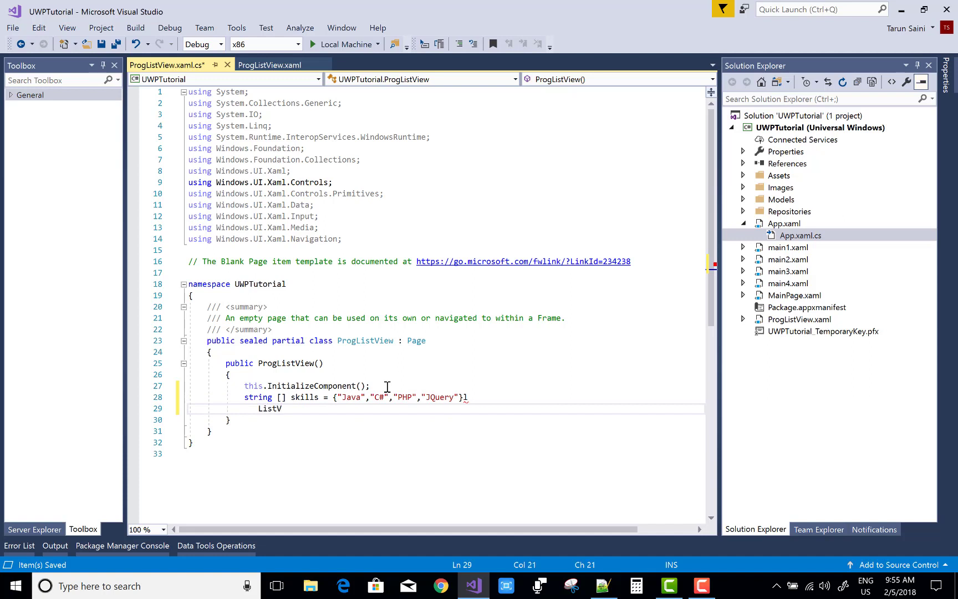
pyautogui.write('iew')
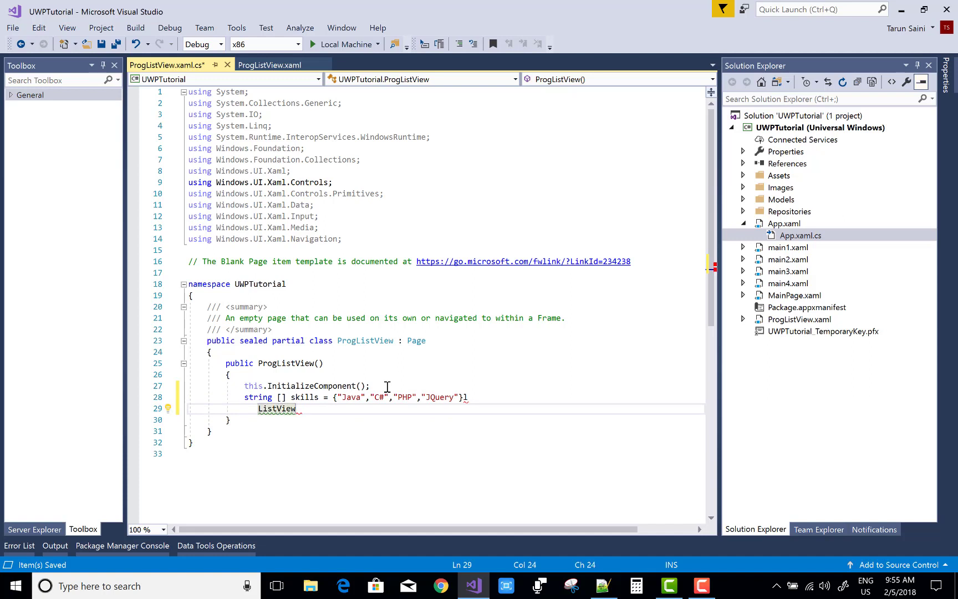
pyautogui.write('listview')
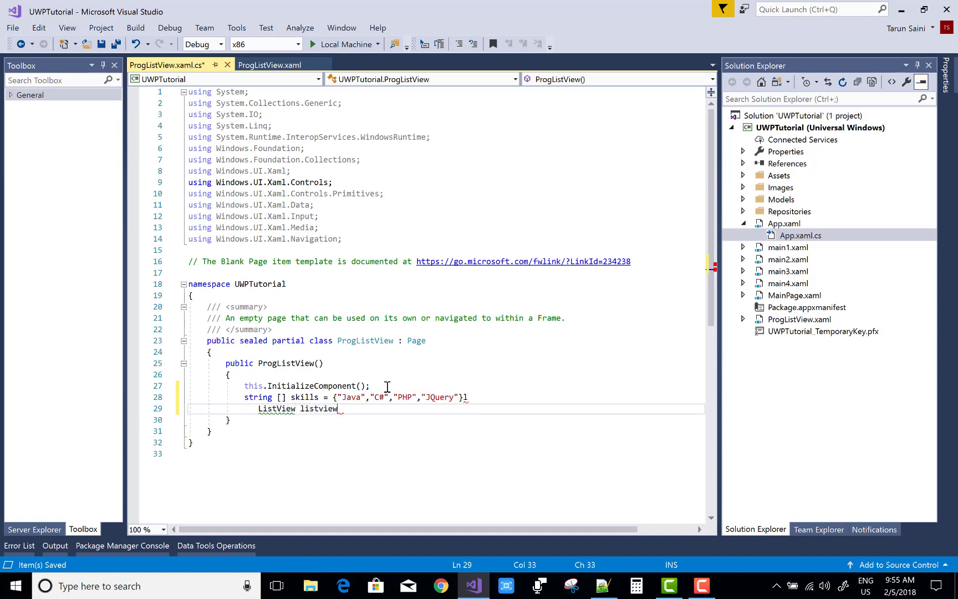
pyautogui.write('= new ListView(')
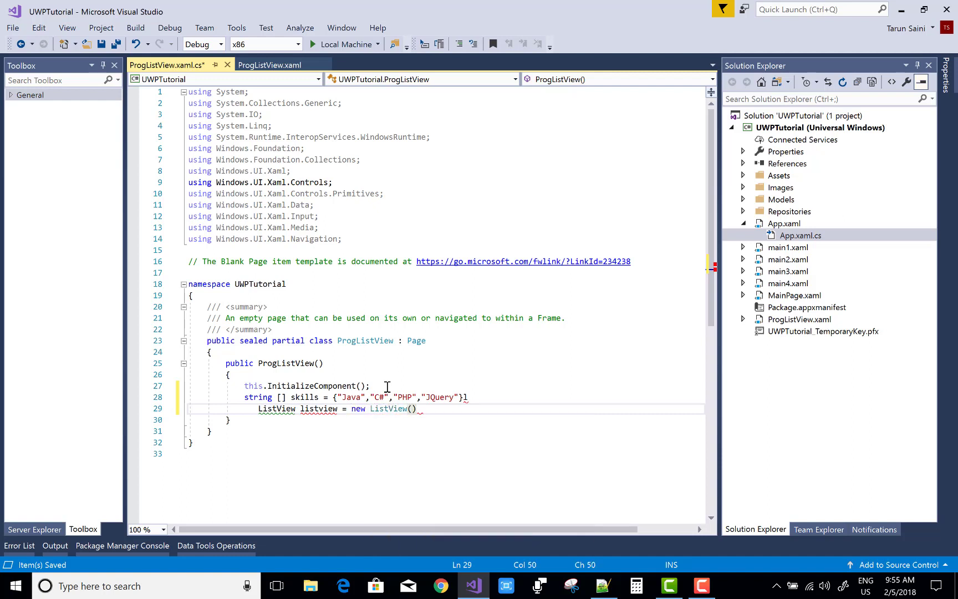
pyautogui.write(';')
pyautogui.press('enter')
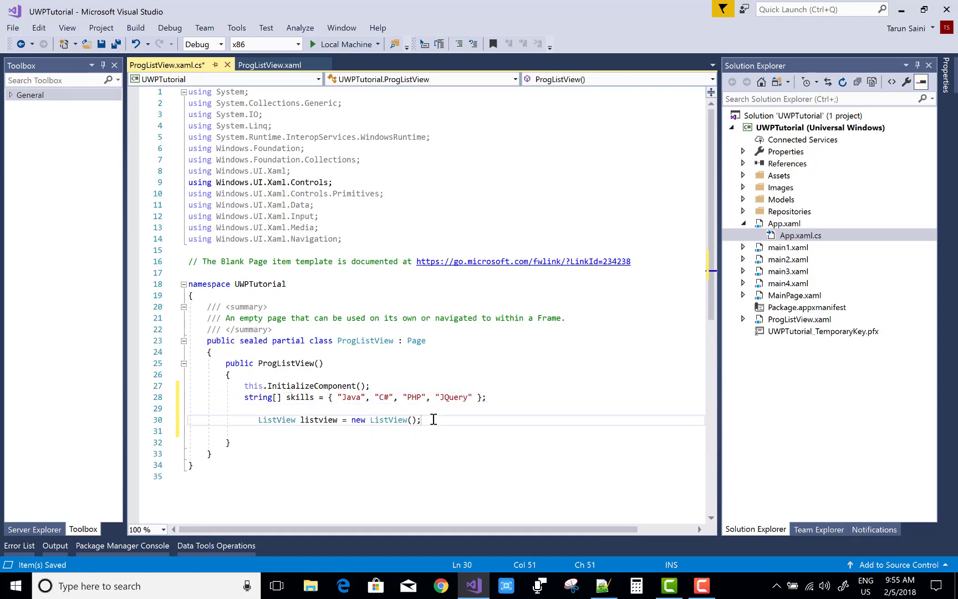
# Set listview.ItemsSource to skills and hook SelectionChanged to an empty listviewEvnt handler.
pyautogui.press('Return')
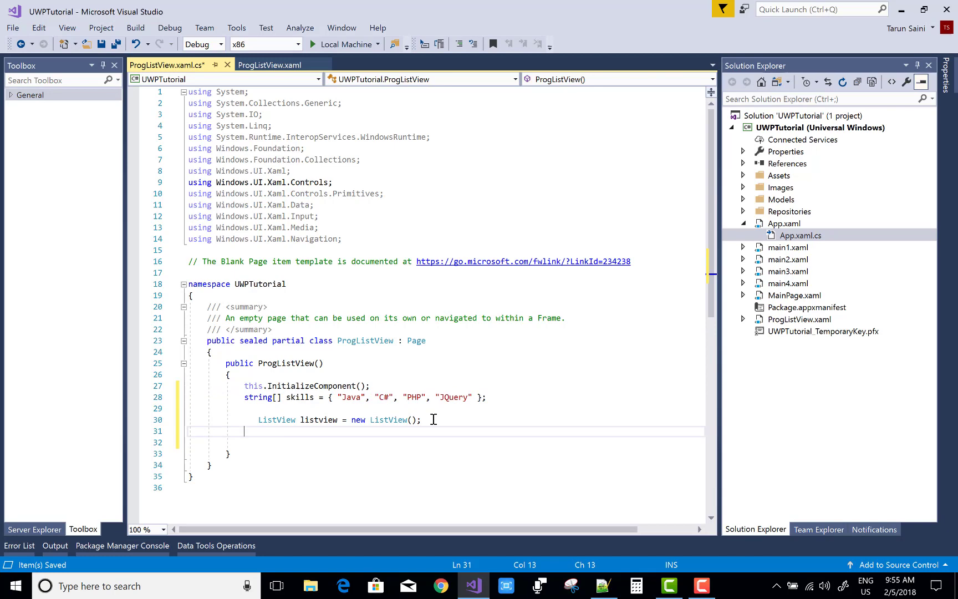
pyautogui.write('listview')
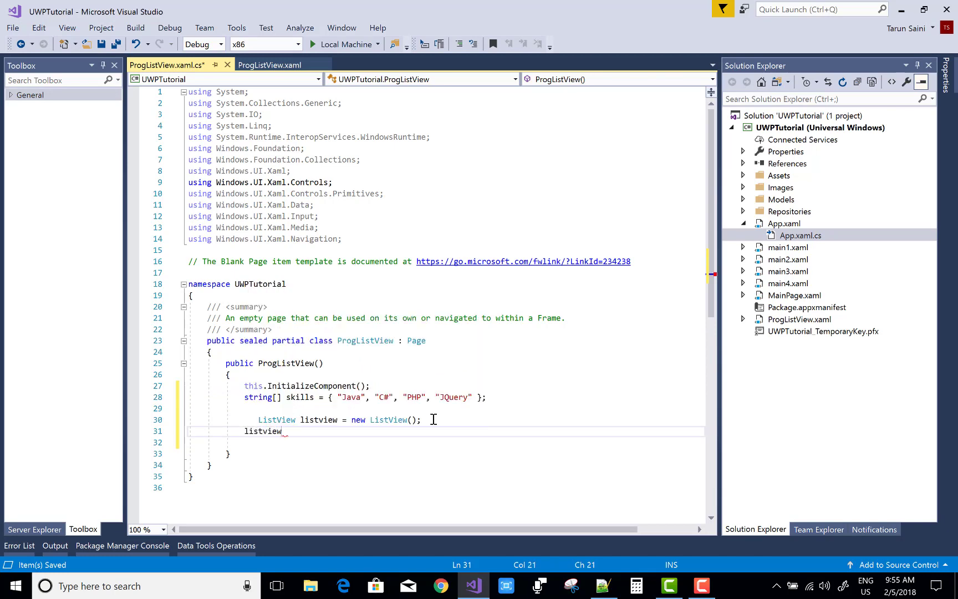
pyautogui.write('.itemsSource =')
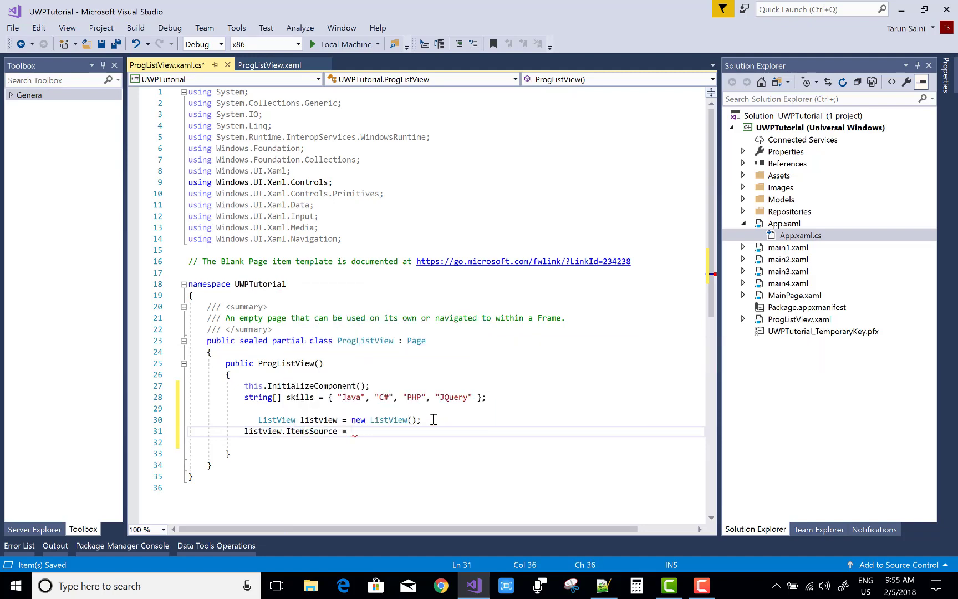
pyautogui.write('skills;')
pyautogui.click(445, 443)
pyautogui.write('listview')
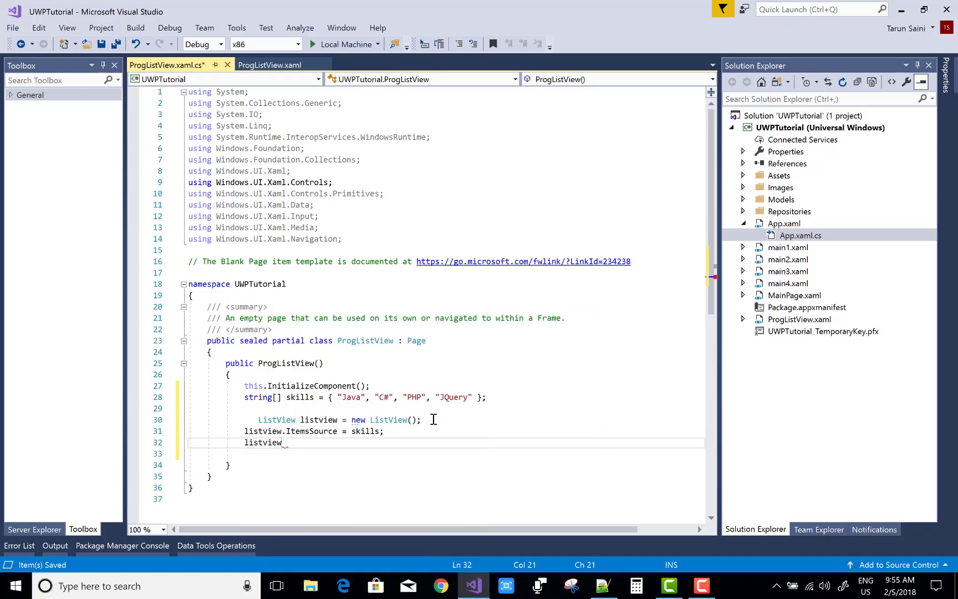
pyautogui.write('.sel')
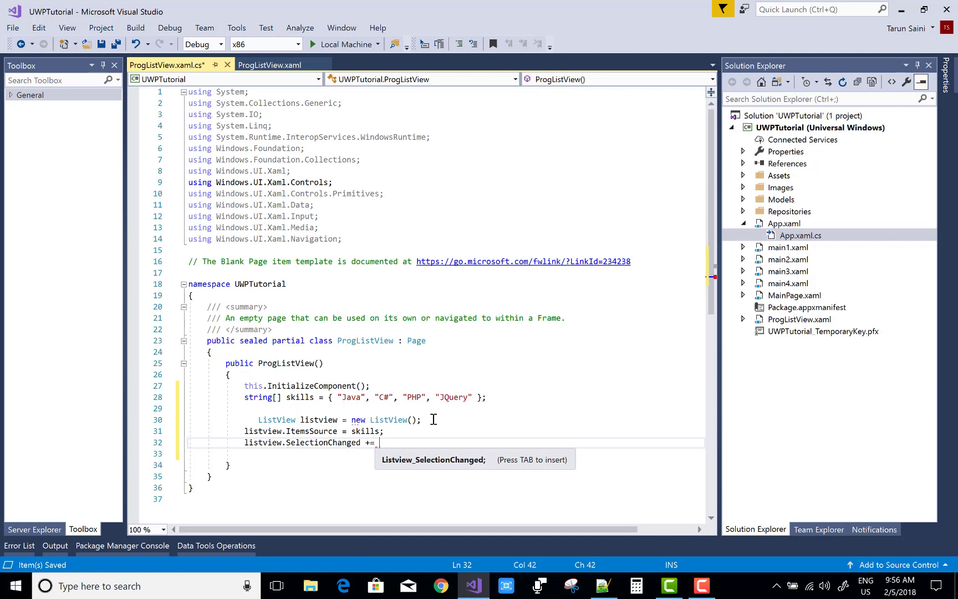
pyautogui.write('listviewEvnt;')
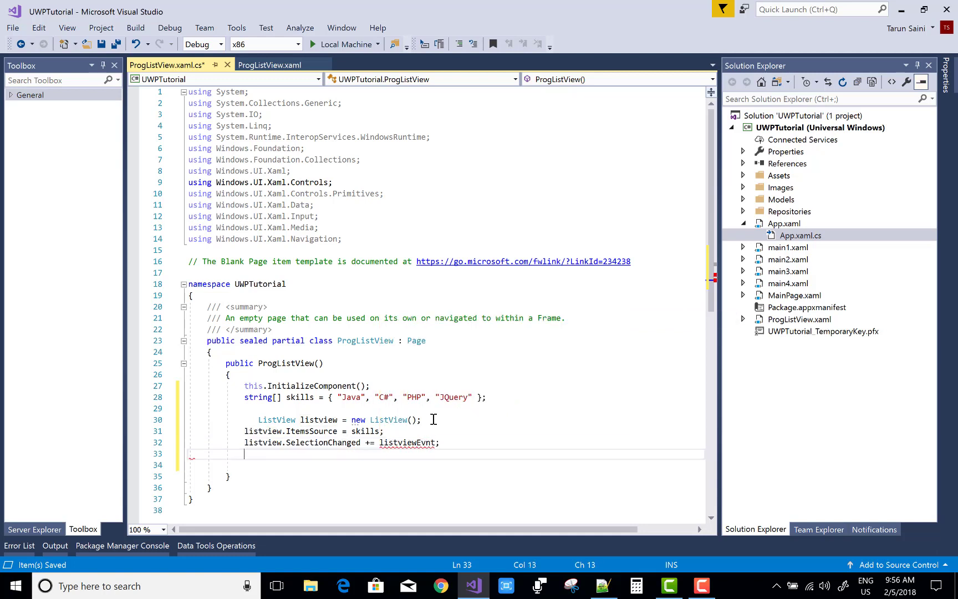
pyautogui.moveTo(408, 442)
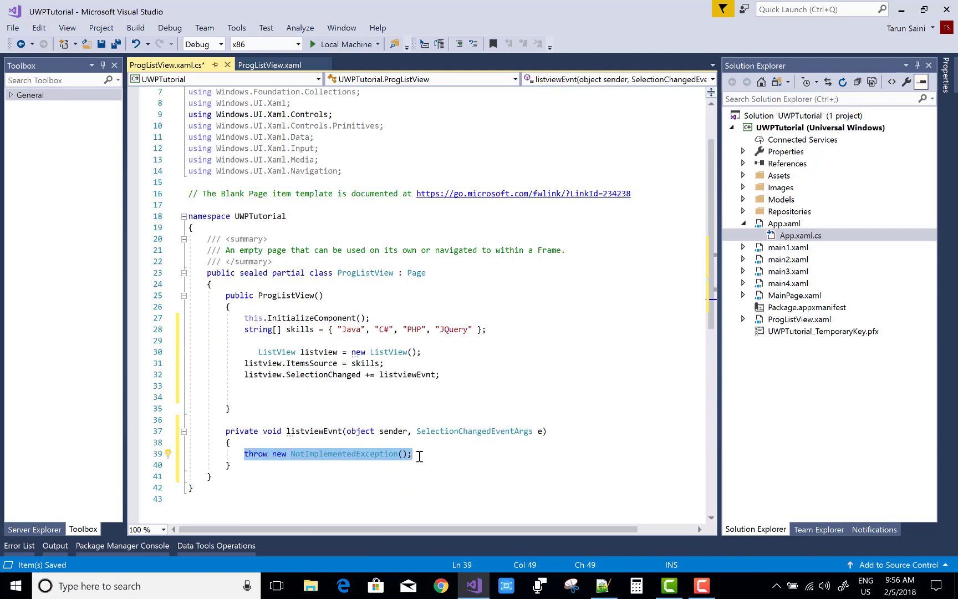
pyautogui.press('Delete')
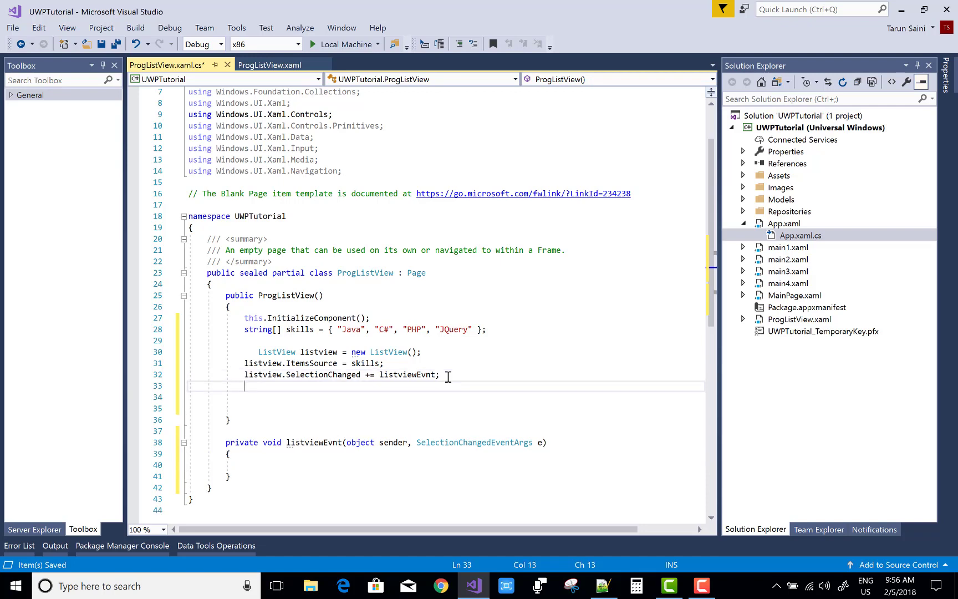
# Add the listview to the panel with st1.Children.Add(listview);.
pyautogui.write('st1.')
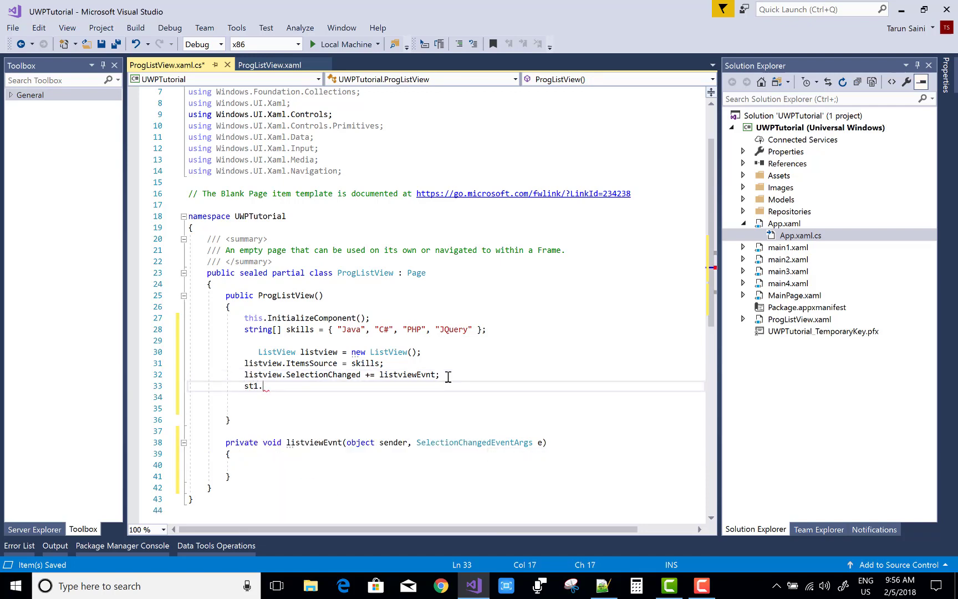
pyautogui.write('Children.ad')
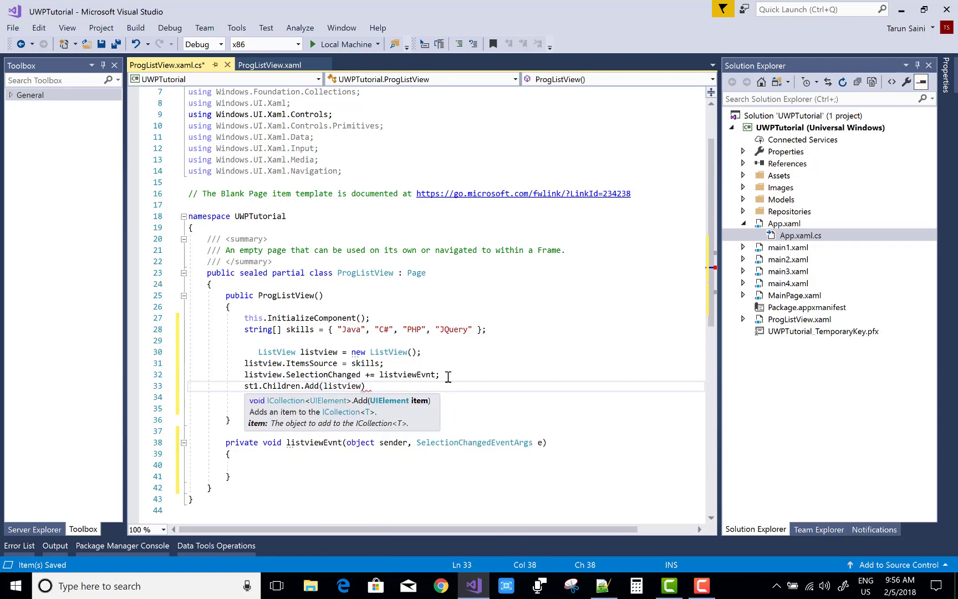
pyautogui.write(';')
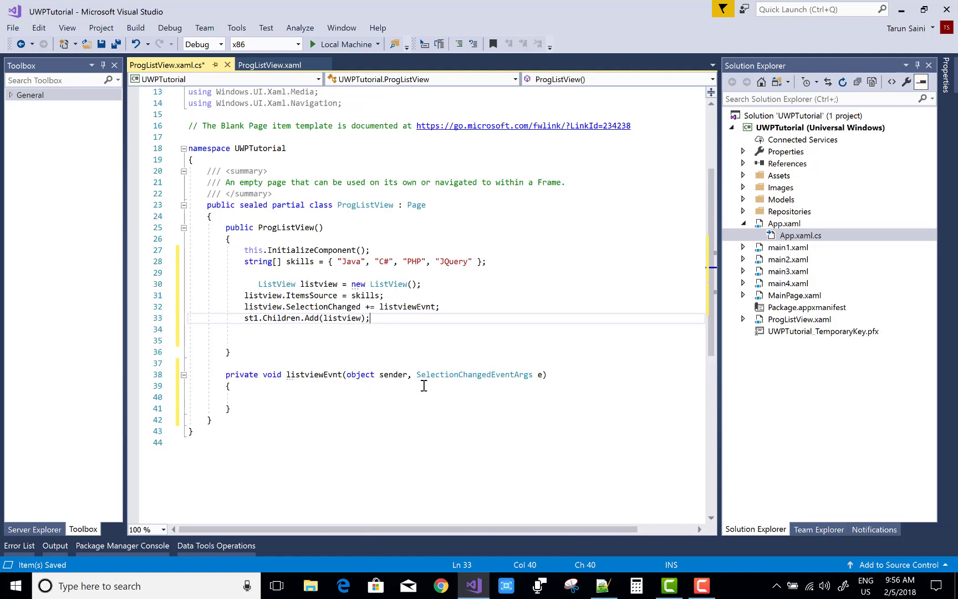
pyautogui.moveTo(279, 406)
pyautogui.write('ListView l1= sender')
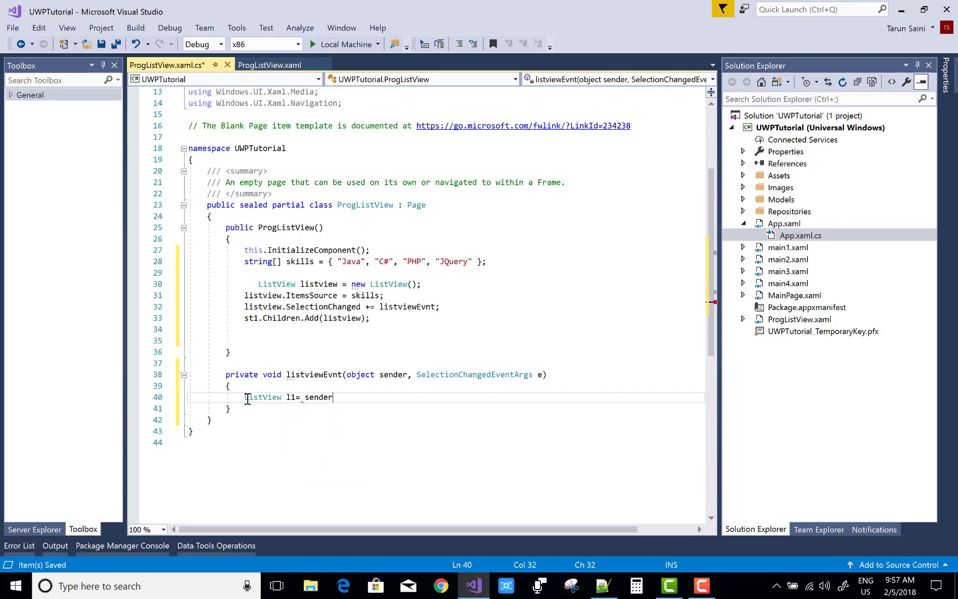
# Cast sender to ListView l1 and store l1.SelectedItem.ToString() in string selected.
pyautogui.write('as Listvi')
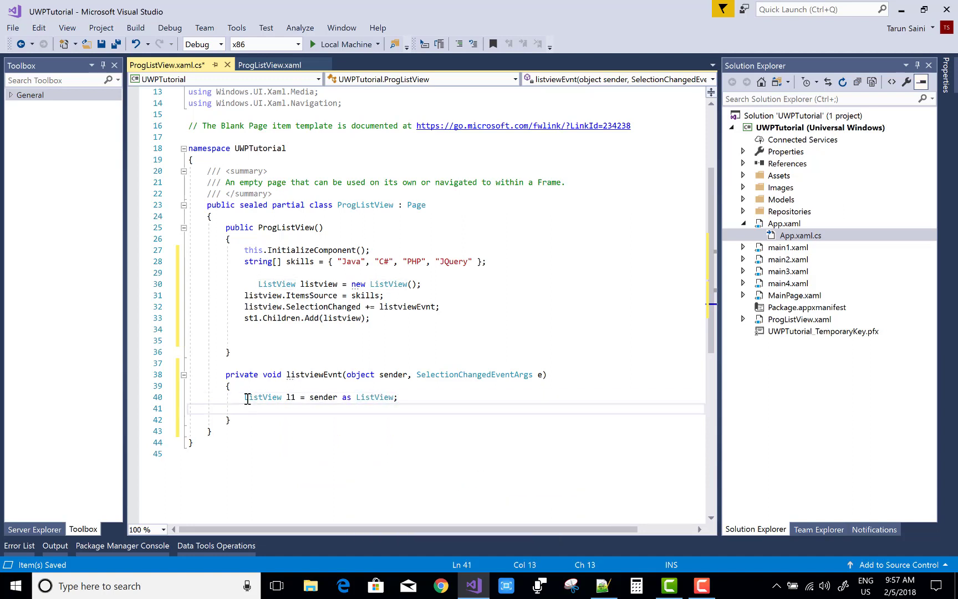
pyautogui.write('string_selected')
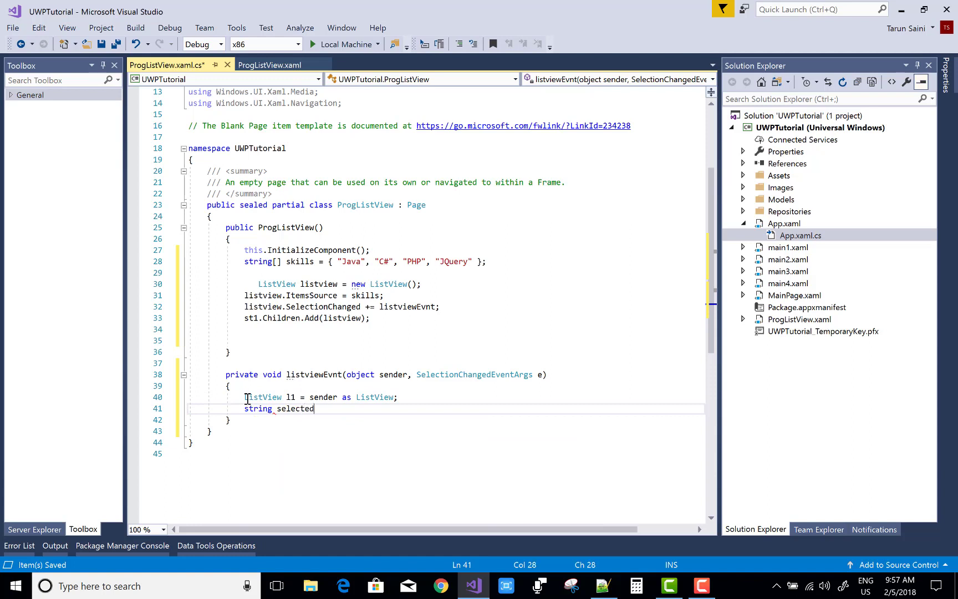
pyautogui.write('=')
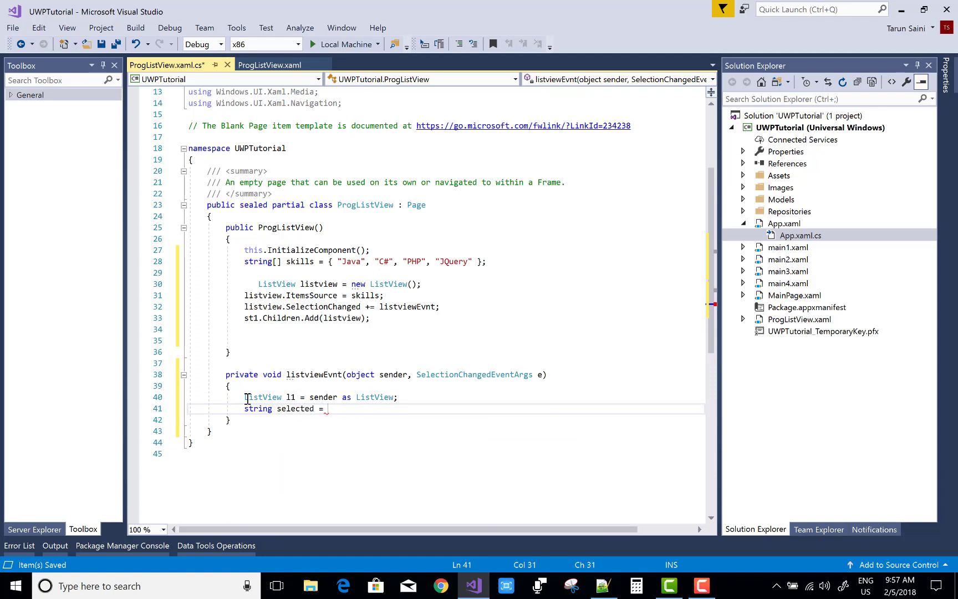
pyautogui.write('l1.')
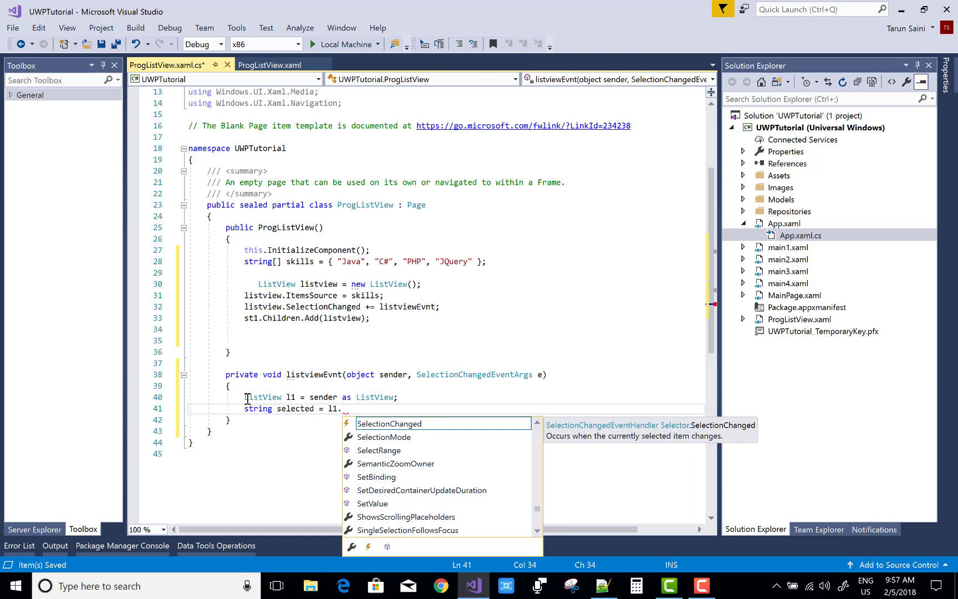
pyautogui.write('selectedItem.')
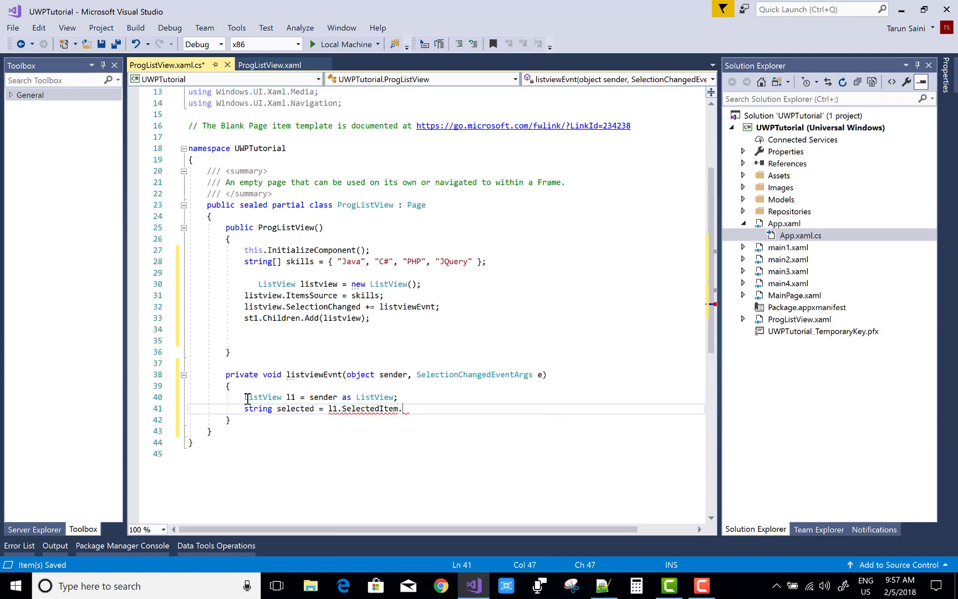
pyautogui.write('tostring')
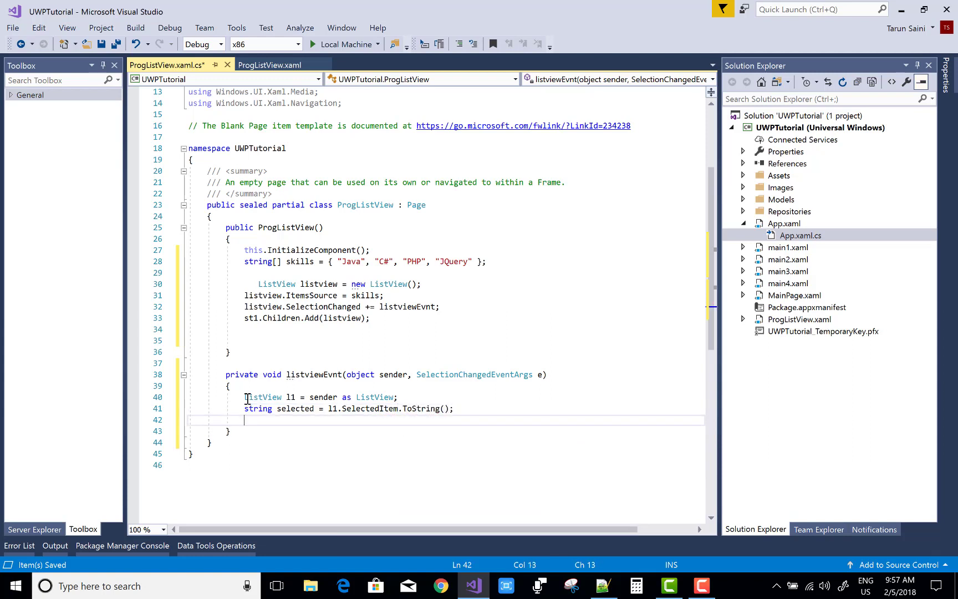
# Create MessageDialog dialog = new MessageDialog("Selected : " + selected);.
pyautogui.write('Message')
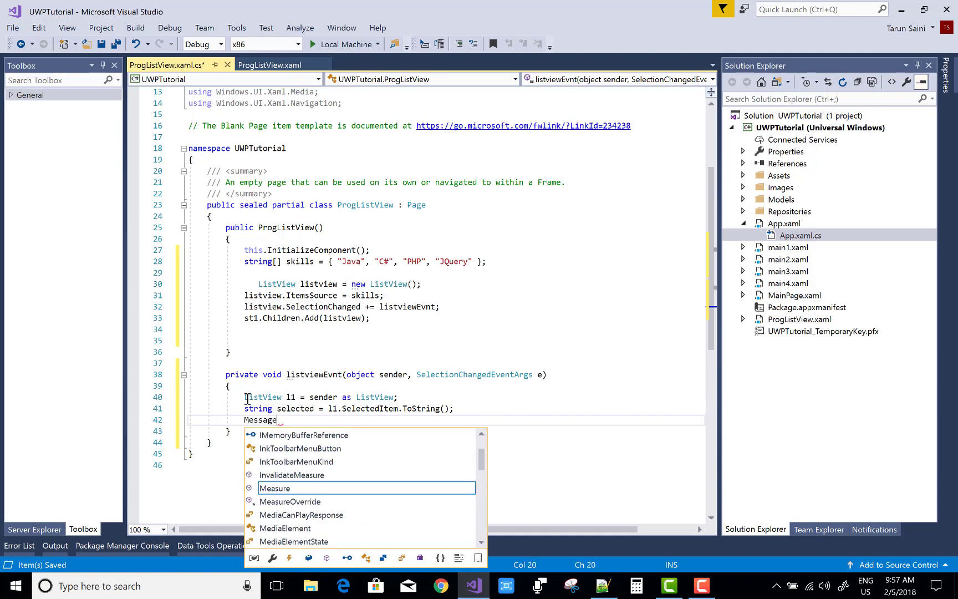
pyautogui.write('Dialog dialog =')
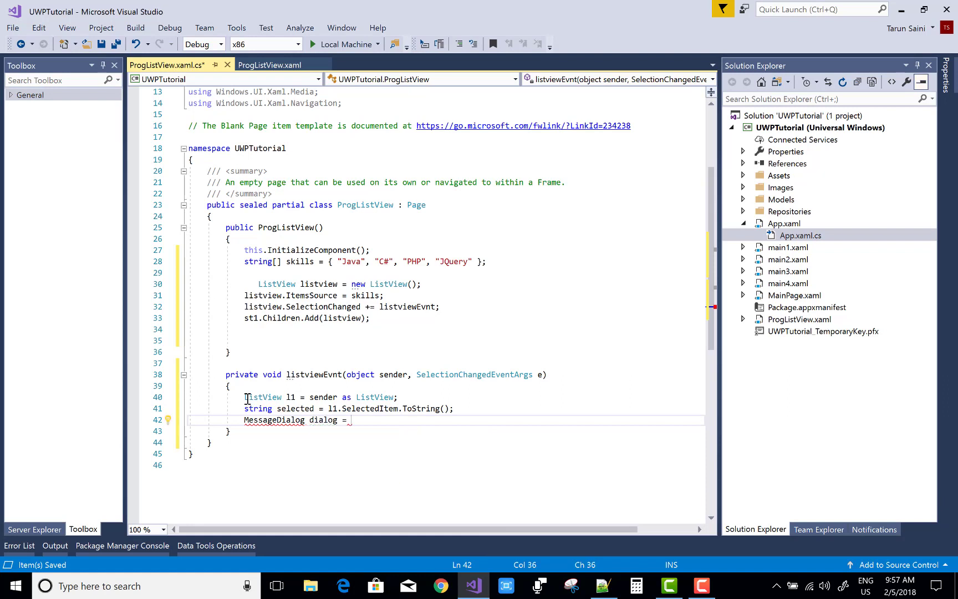
pyautogui.write('new MessageDialog("')
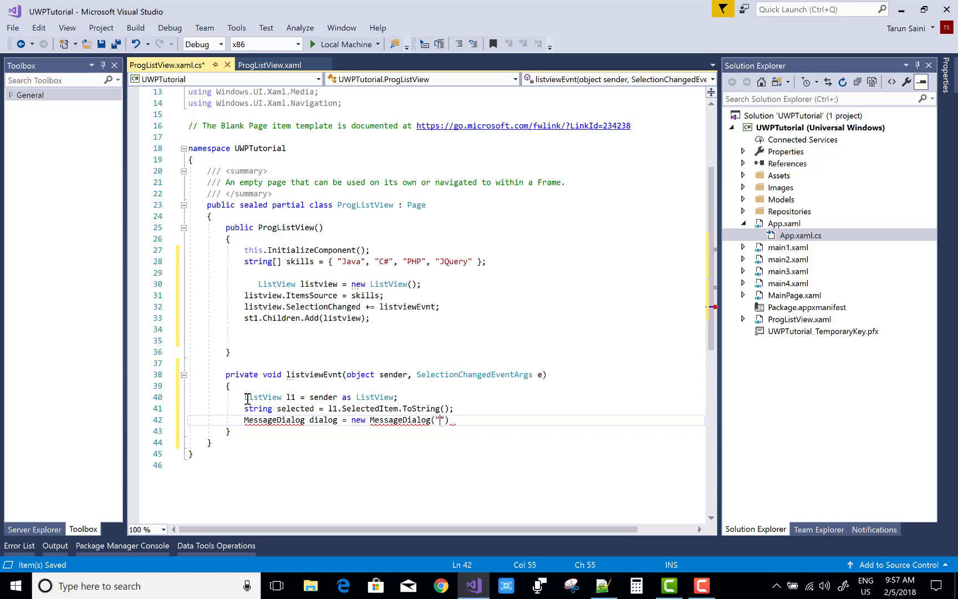
pyautogui.write('Selected')
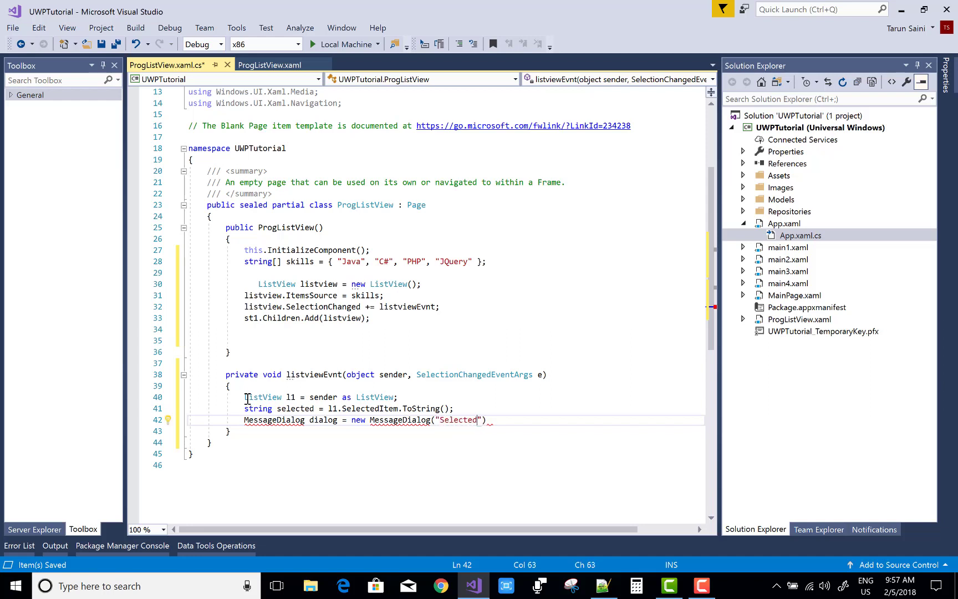
pyautogui.write(':')
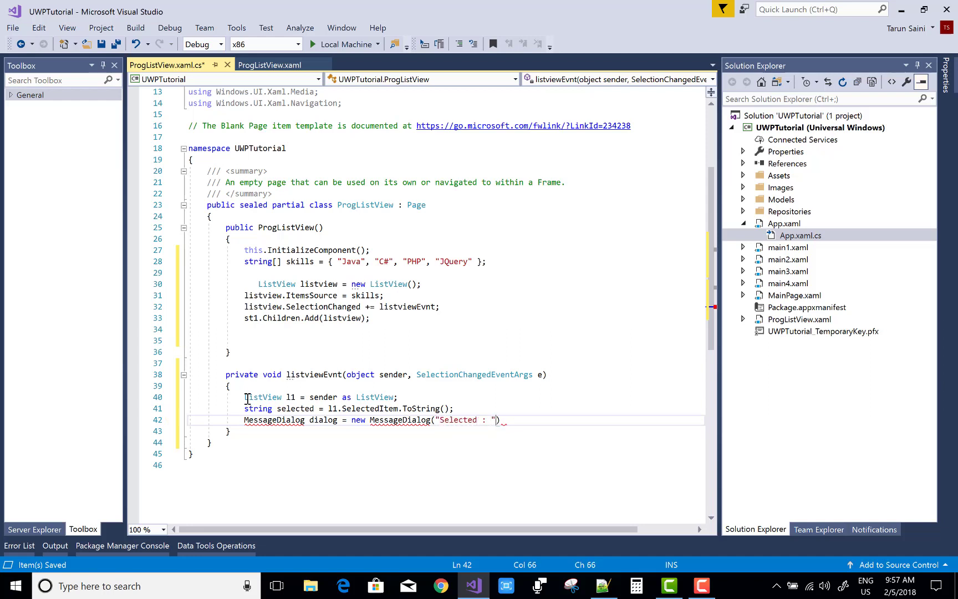
pyautogui.write('+')
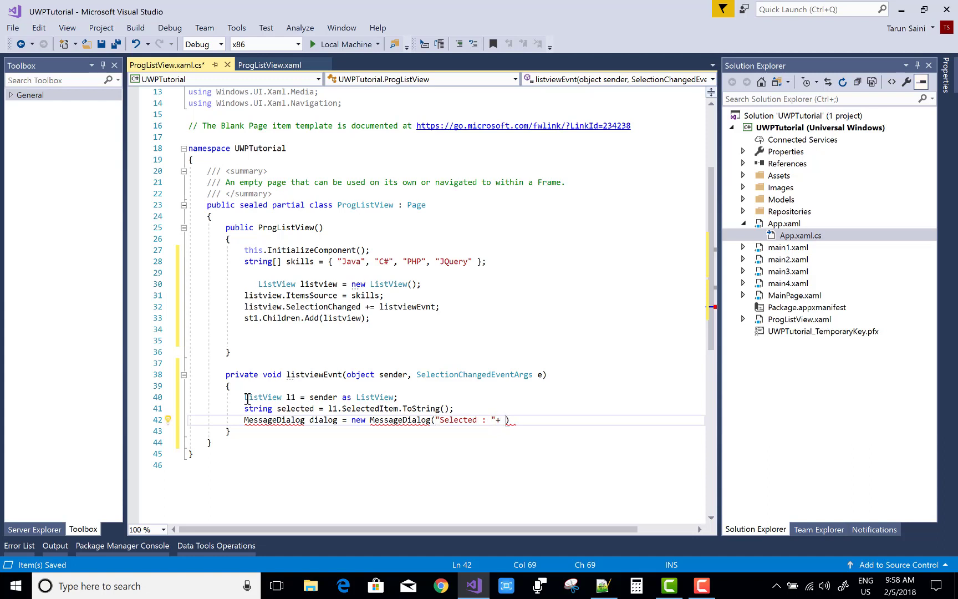
pyautogui.write('selected);')
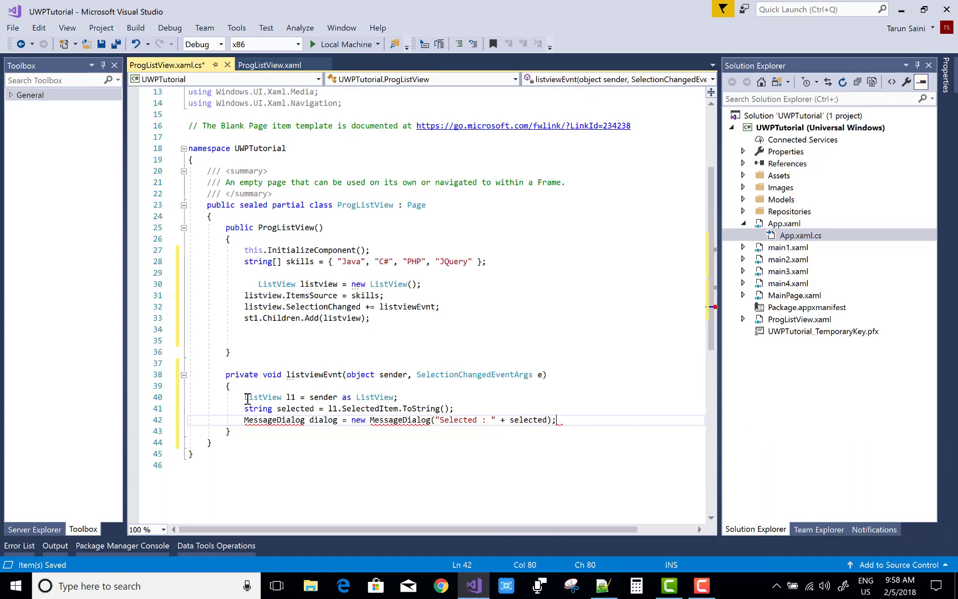
# Show the dialog with dialog.ShowAsync(); on the next line.
pyautogui.click(165, 420)
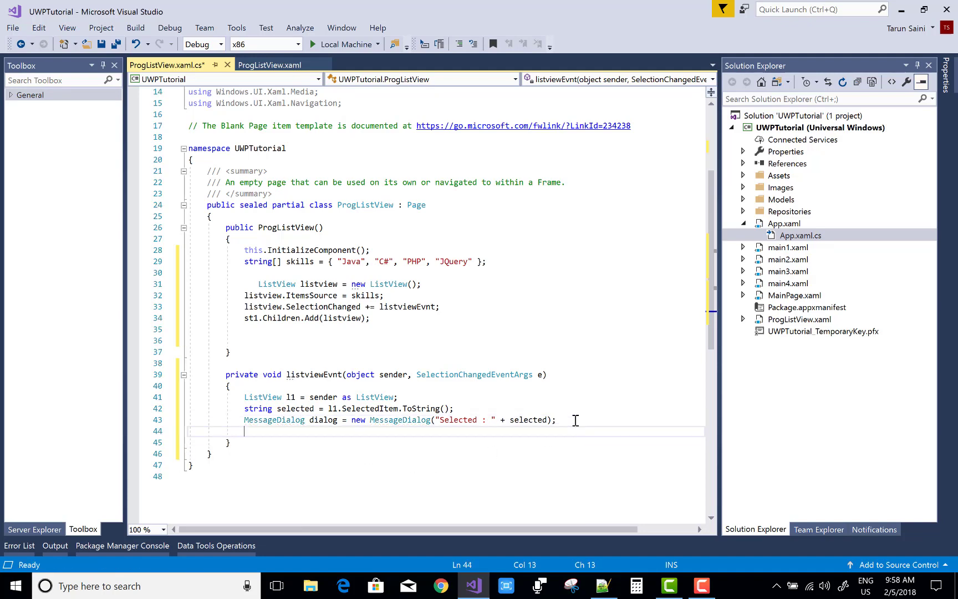
pyautogui.write('dialog')
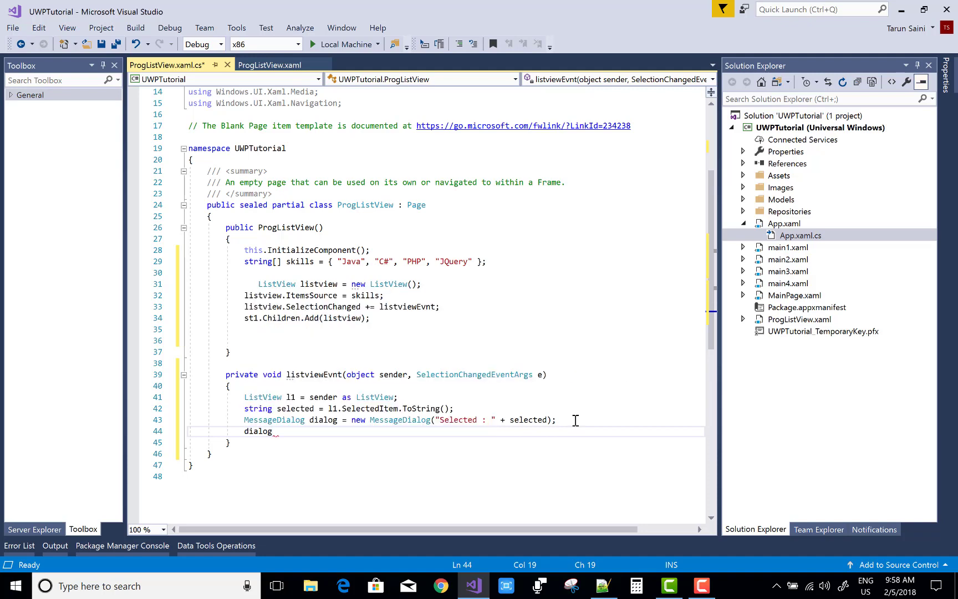
pyautogui.write('.ShowAsync')
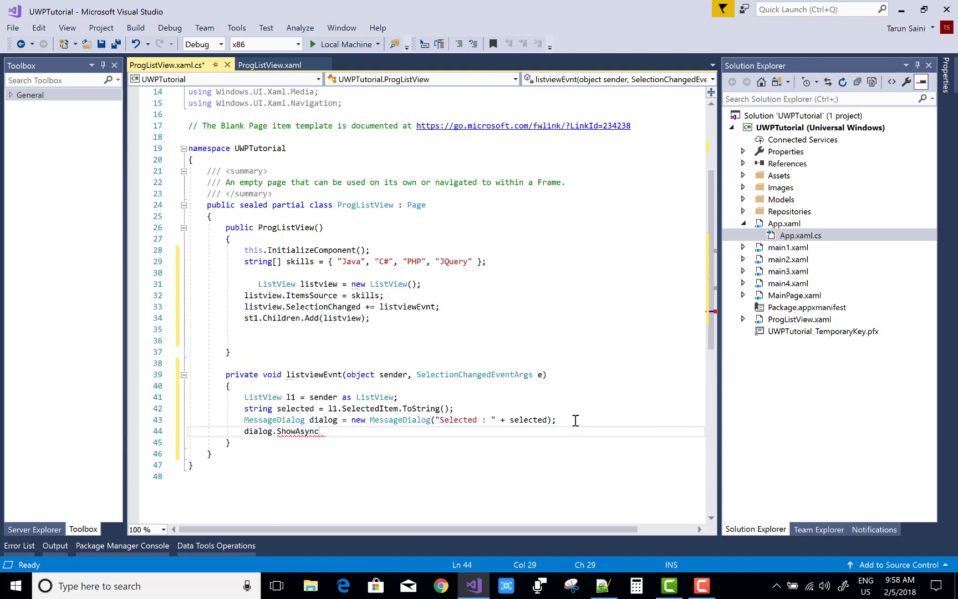
pyautogui.write('();')
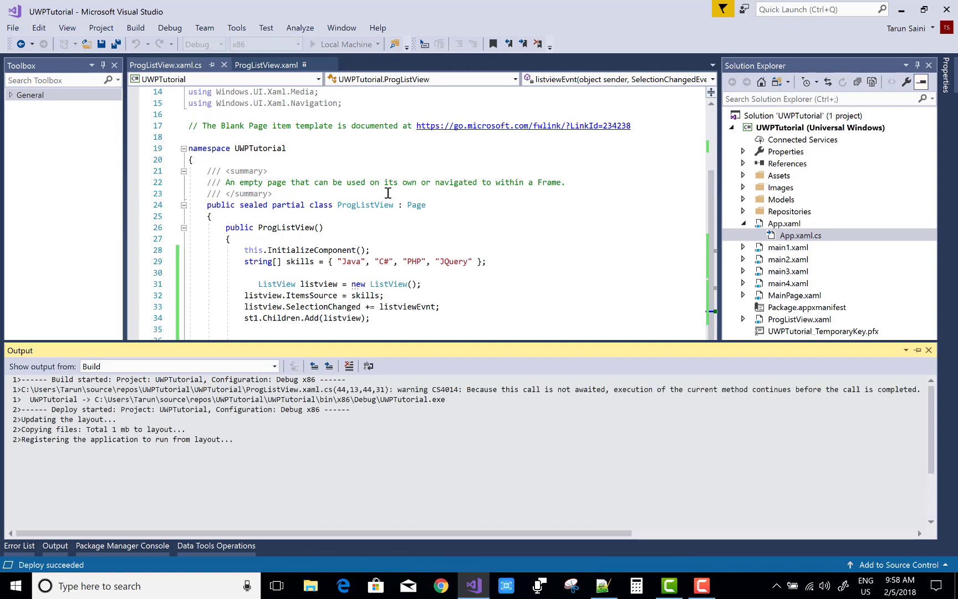
pyautogui.click(313, 44)
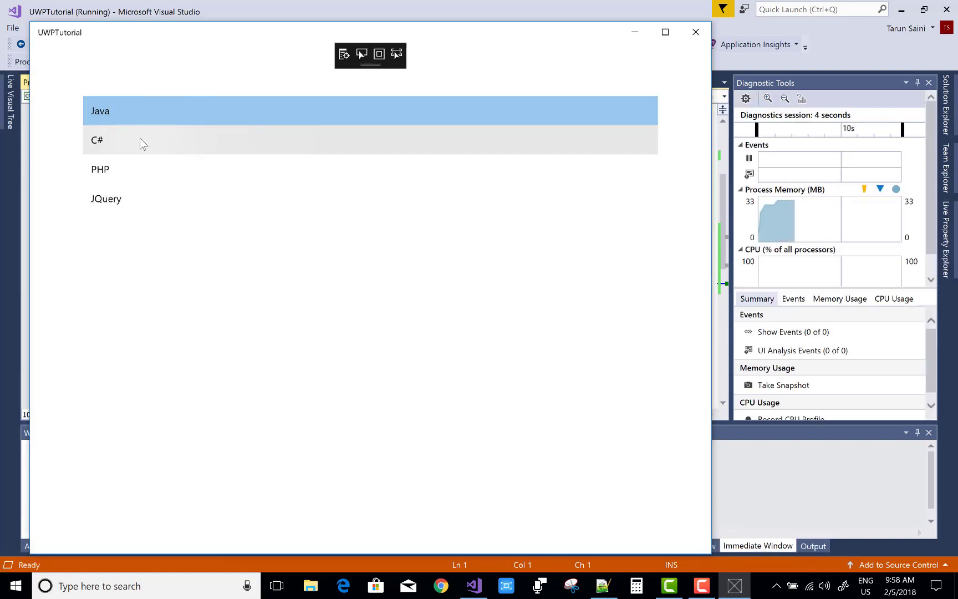
pyautogui.click(105, 198)
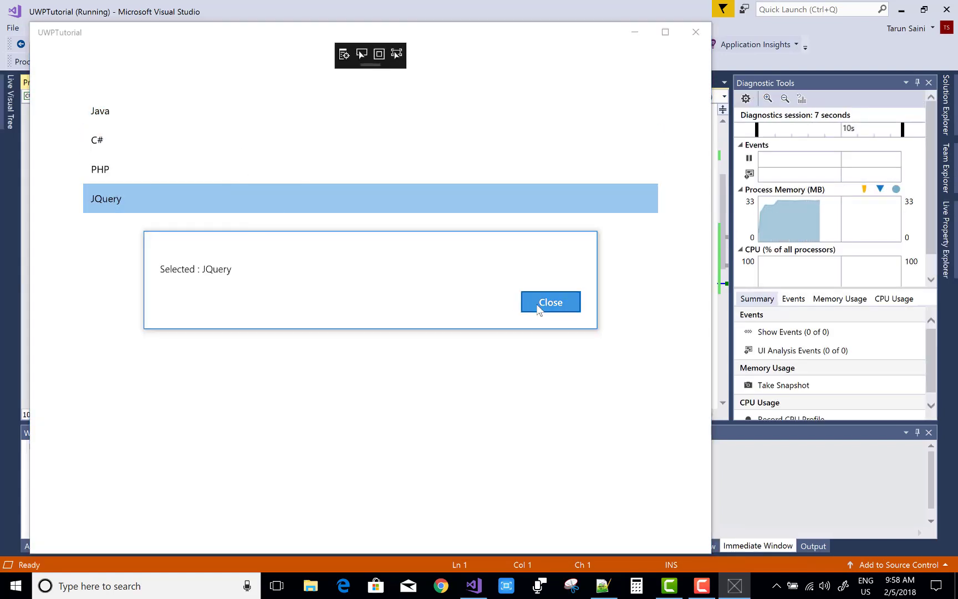
pyautogui.click(549, 301)
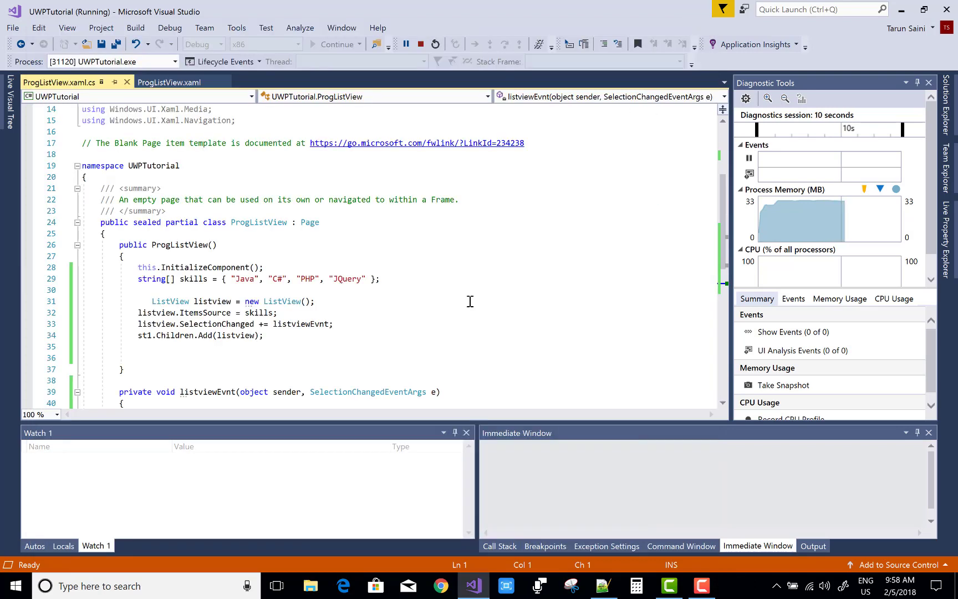
pyautogui.click(420, 44)
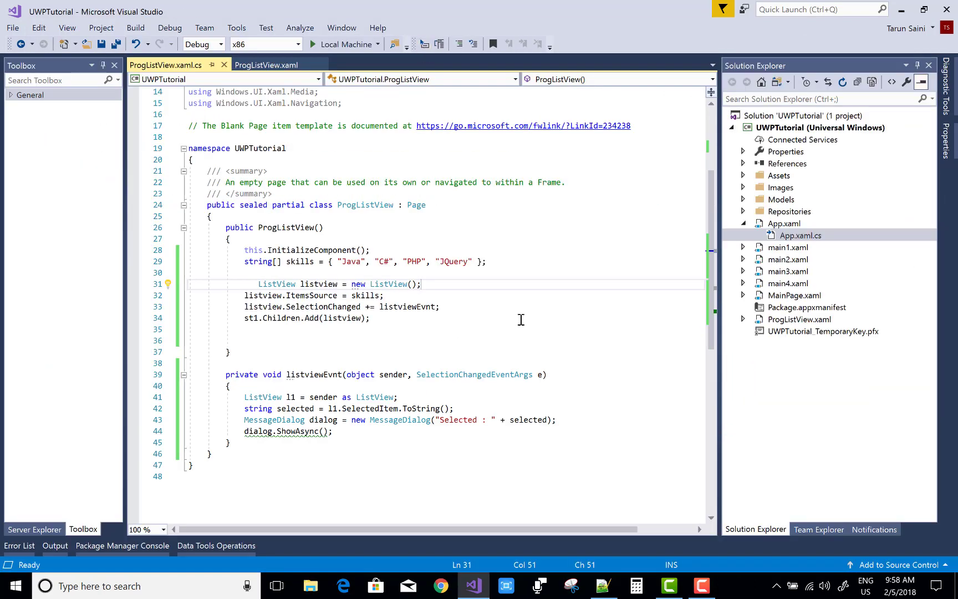